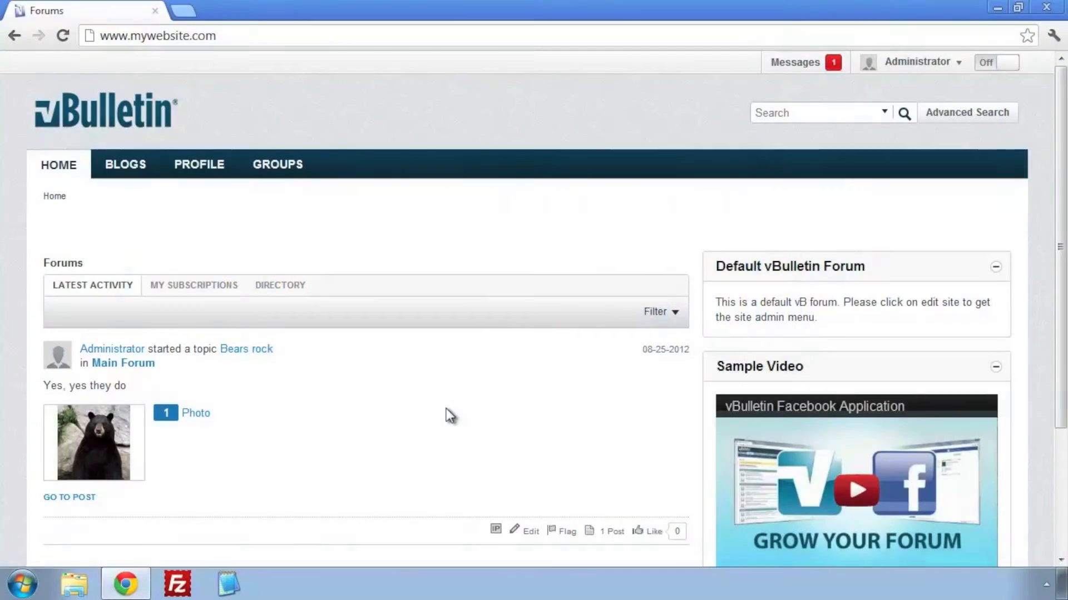
{"action": "mouse_move", "coordinate": [794, 62]}
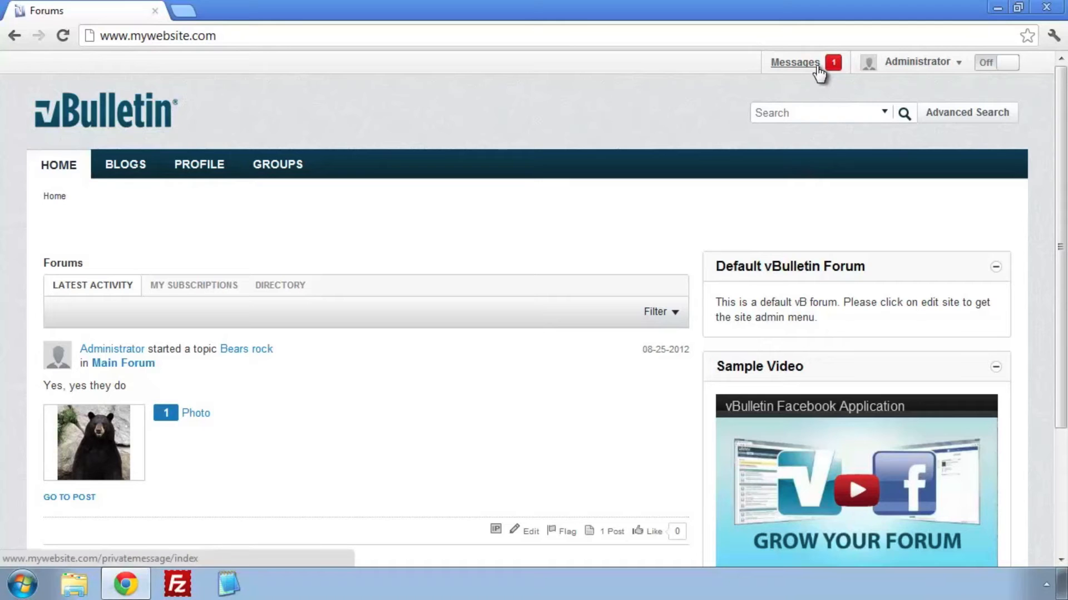
Show the full inbox from the Messages top-bar preview via See All Inbox.
{"action": "left_click", "coordinate": [794, 62]}
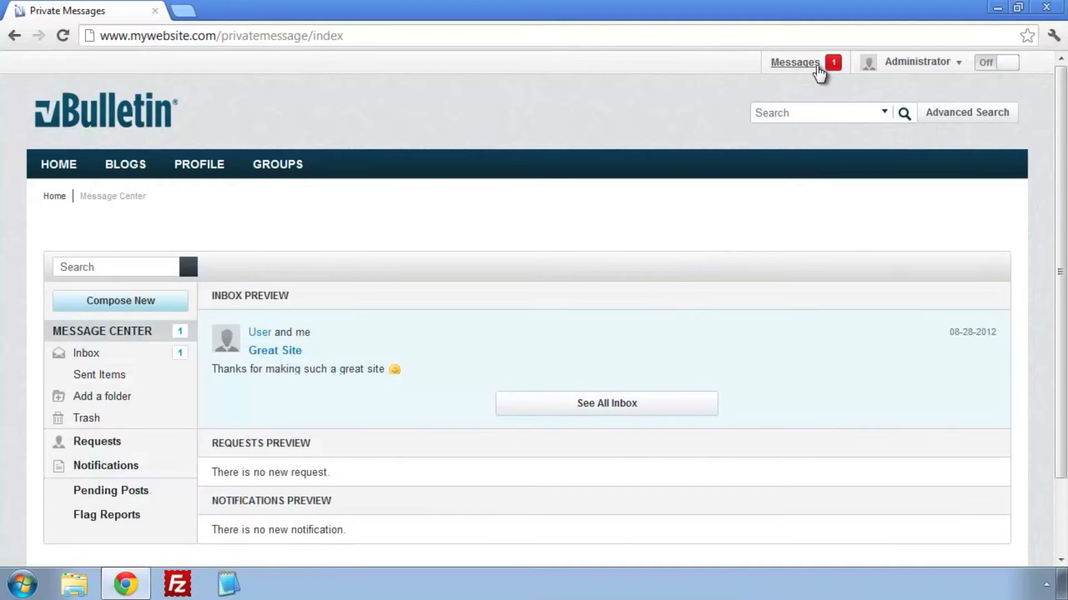
{"action": "mouse_move", "coordinate": [606, 403]}
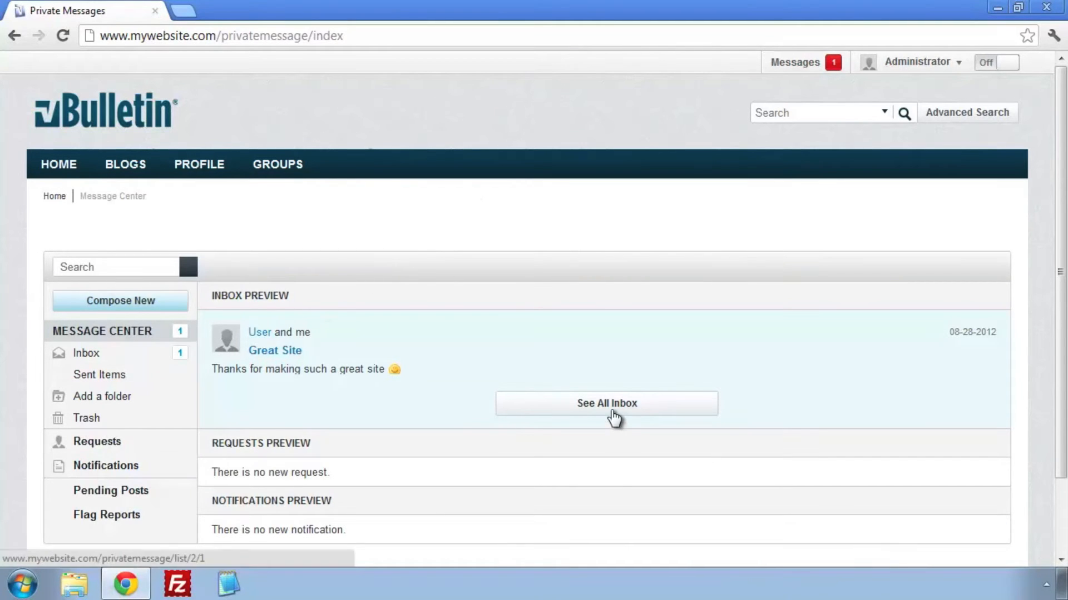
{"action": "left_click", "coordinate": [606, 403]}
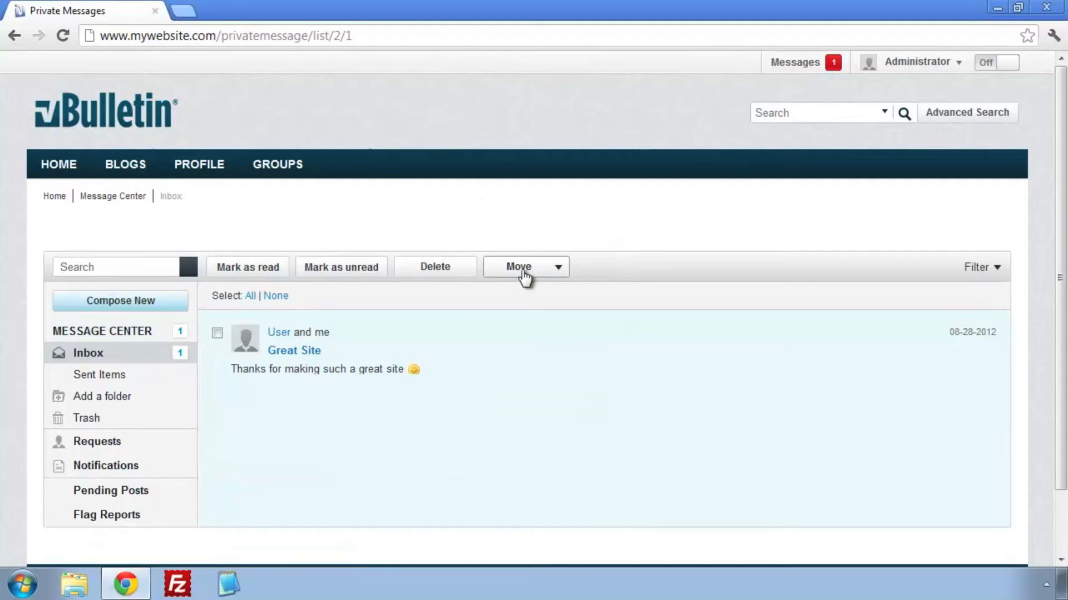
Post the reply 'Thank you for the kind feedback. Enjoy the site!' on User's Great Site message.
{"action": "left_click", "coordinate": [294, 350]}
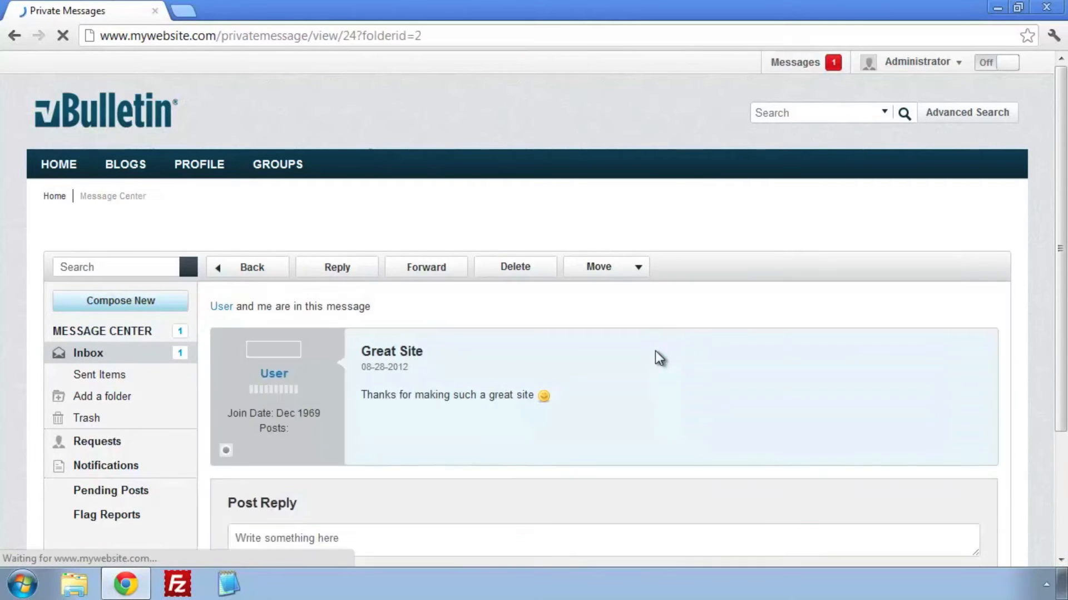
{"action": "scroll", "scroll_direction": "down", "scroll_amount": 3}
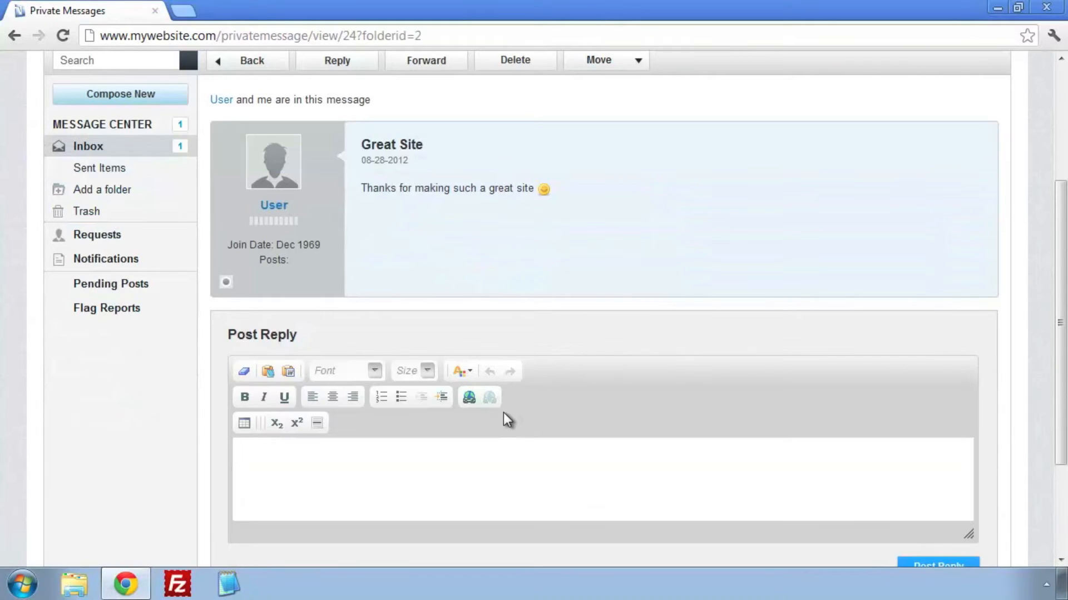
{"action": "type", "text": "Thank you for th"}
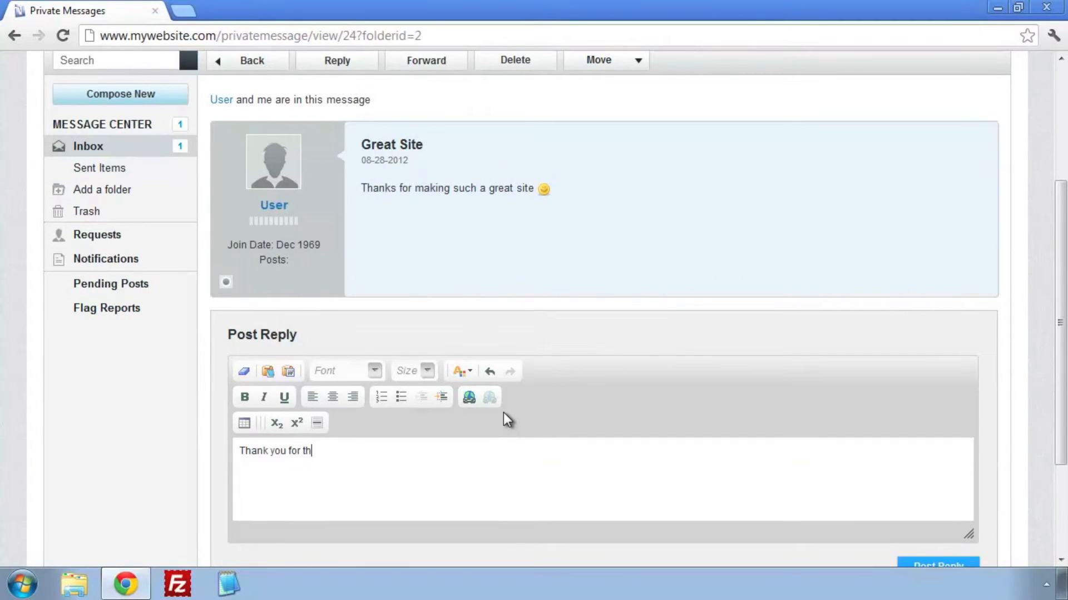
{"action": "type", "text": "e kind feedbac"}
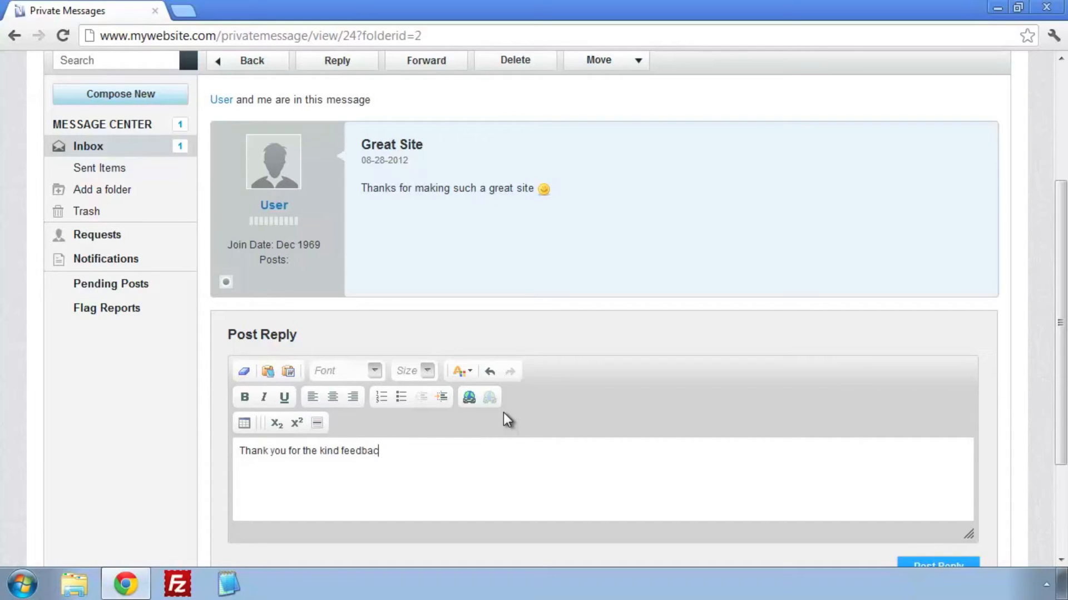
{"action": "type", "text": "k. Enjoy"}
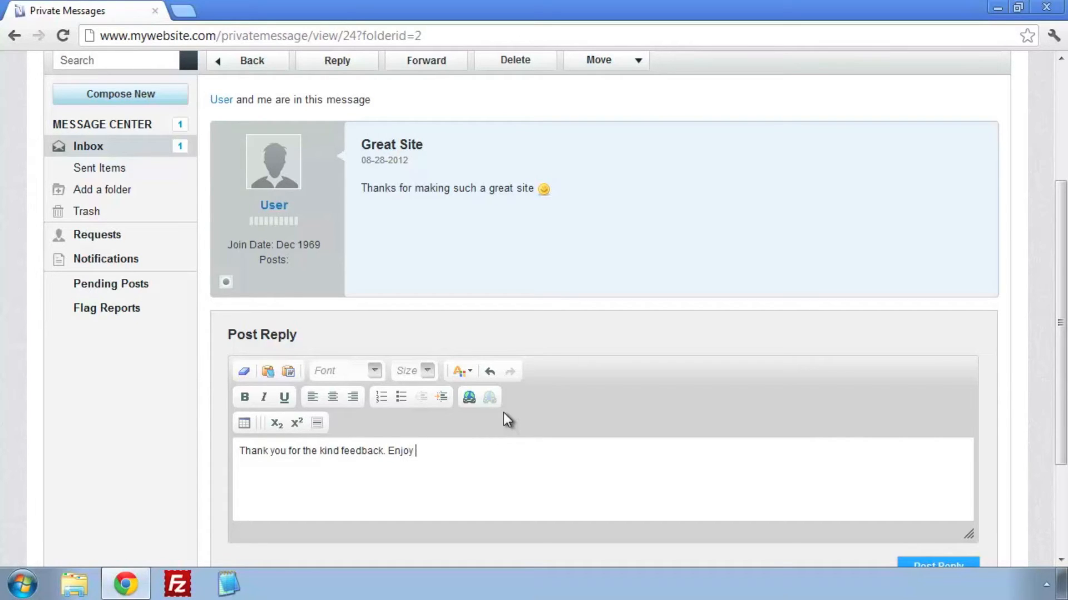
{"action": "type", "text": "the site!"}
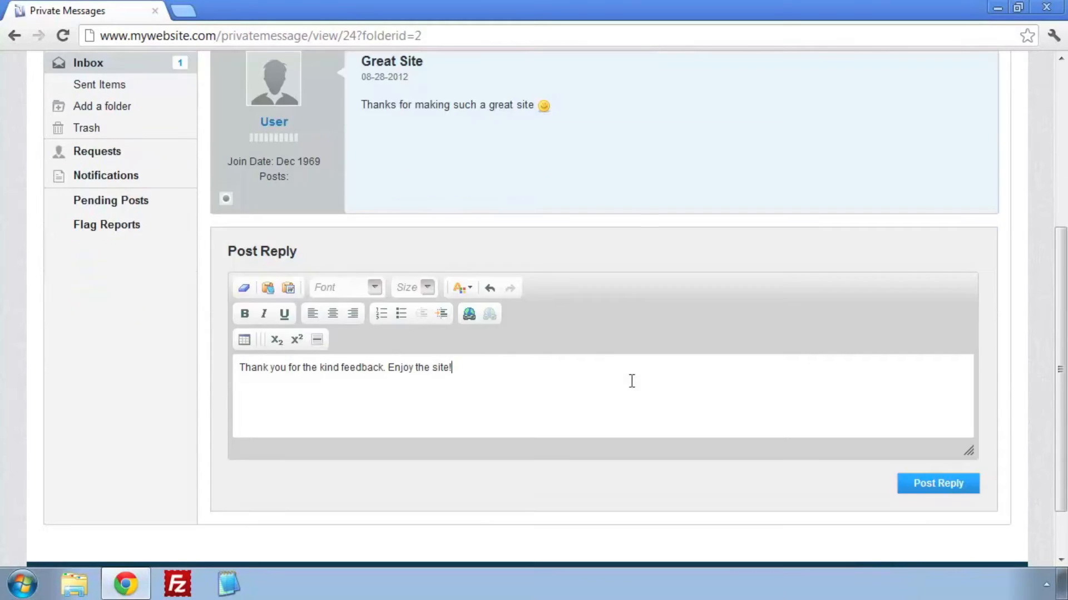
{"action": "left_click", "coordinate": [936, 482]}
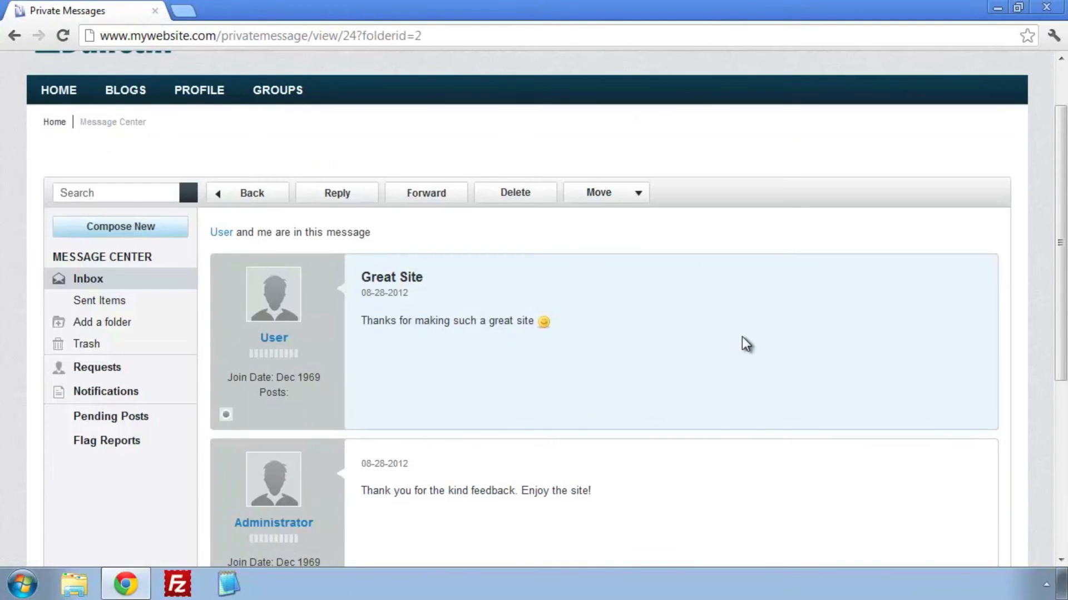
{"action": "mouse_move", "coordinate": [743, 333]}
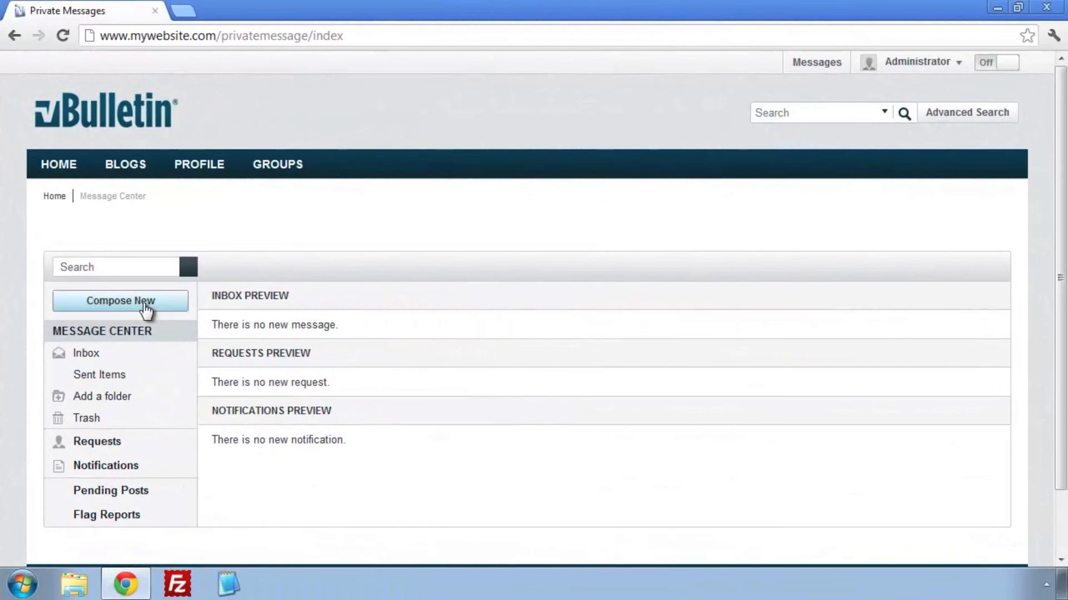
Compose a new message to recipient User with subject 'Are you liking the new site?'.
{"action": "left_click", "coordinate": [120, 301]}
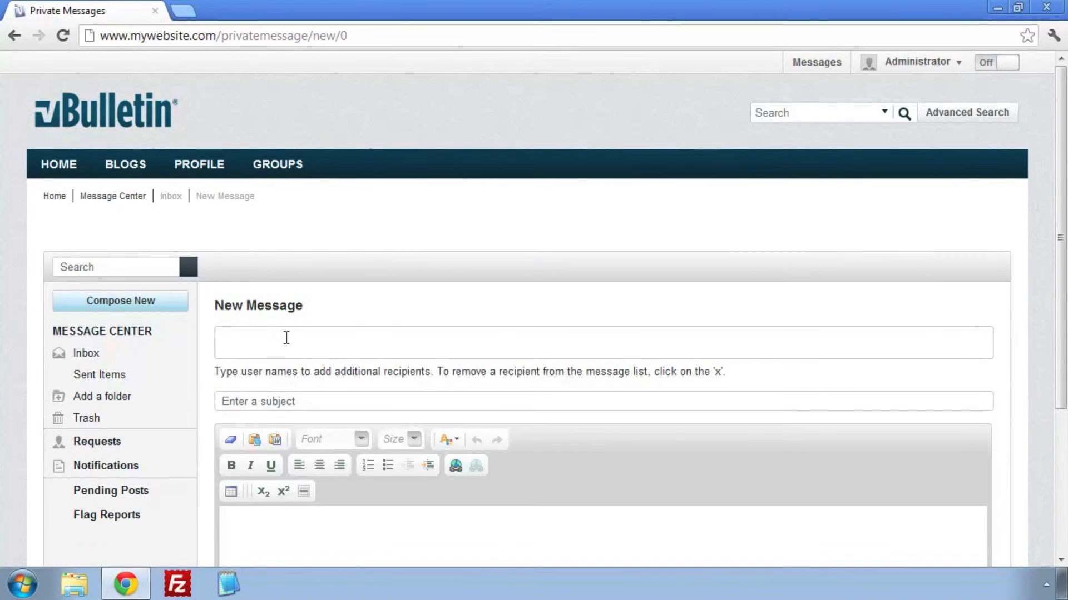
{"action": "type", "text": "User"}
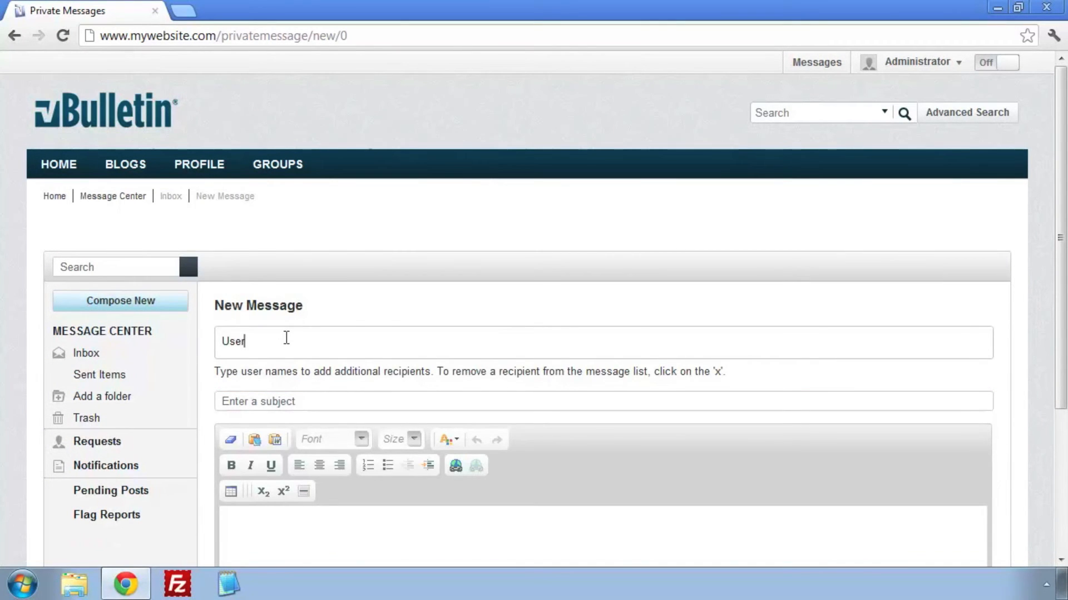
{"action": "left_click", "coordinate": [601, 400]}
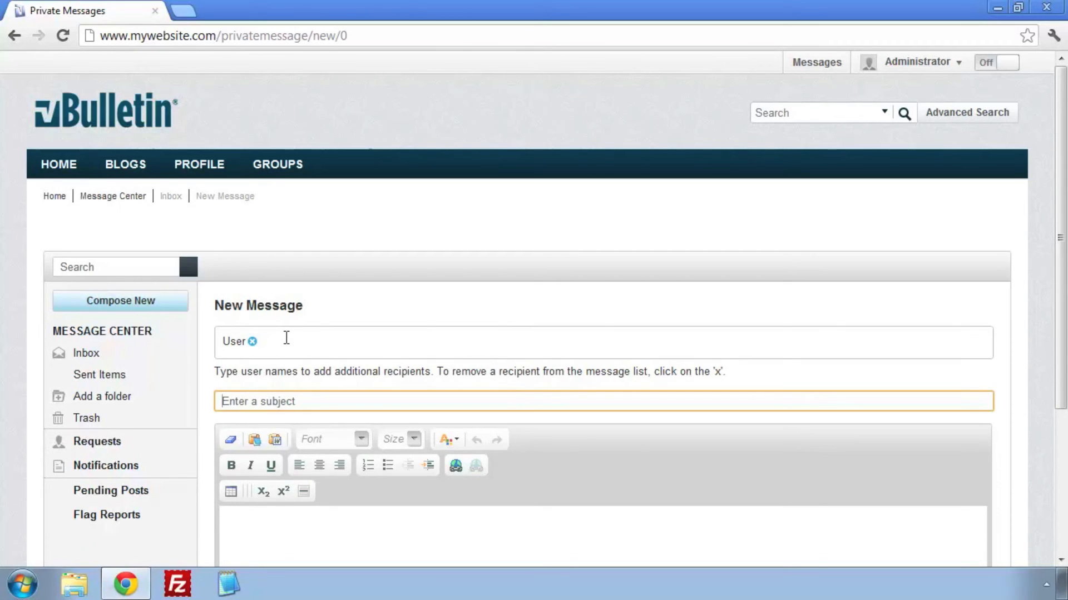
{"action": "type", "text": "Are you"}
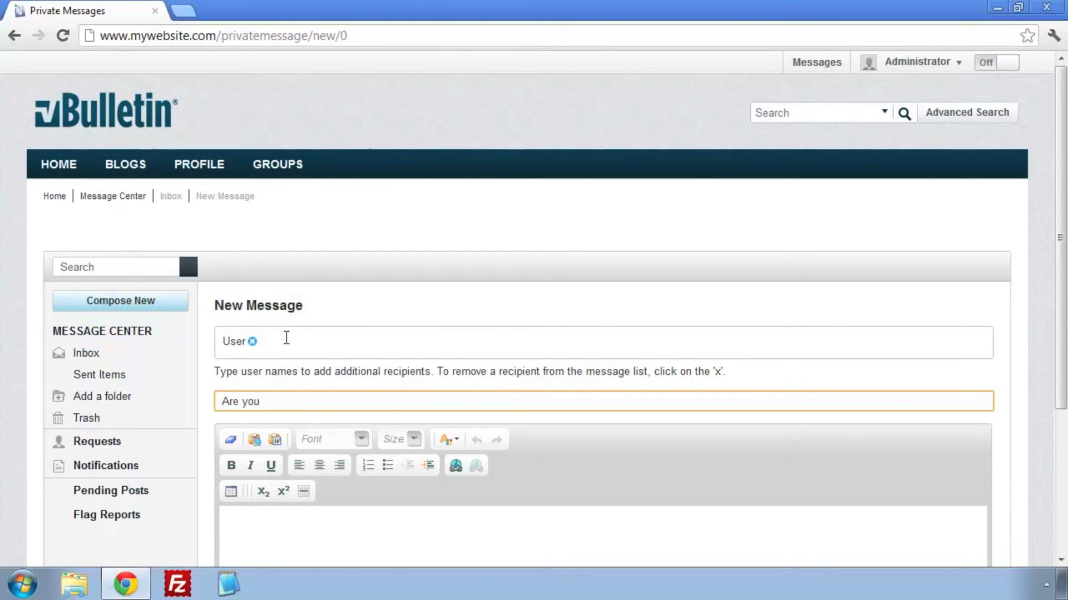
{"action": "type", "text": "liking the new site?"}
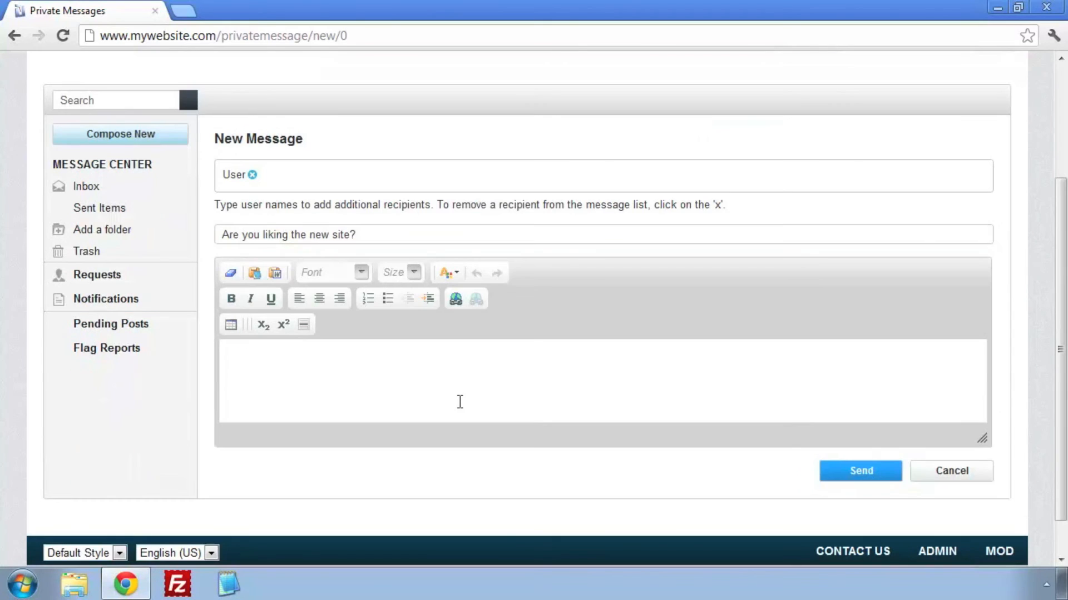
Write the body 'Let me know how you feel about our new vbulletin 5 site!' and send it.
{"action": "type", "text": "Let me know"}
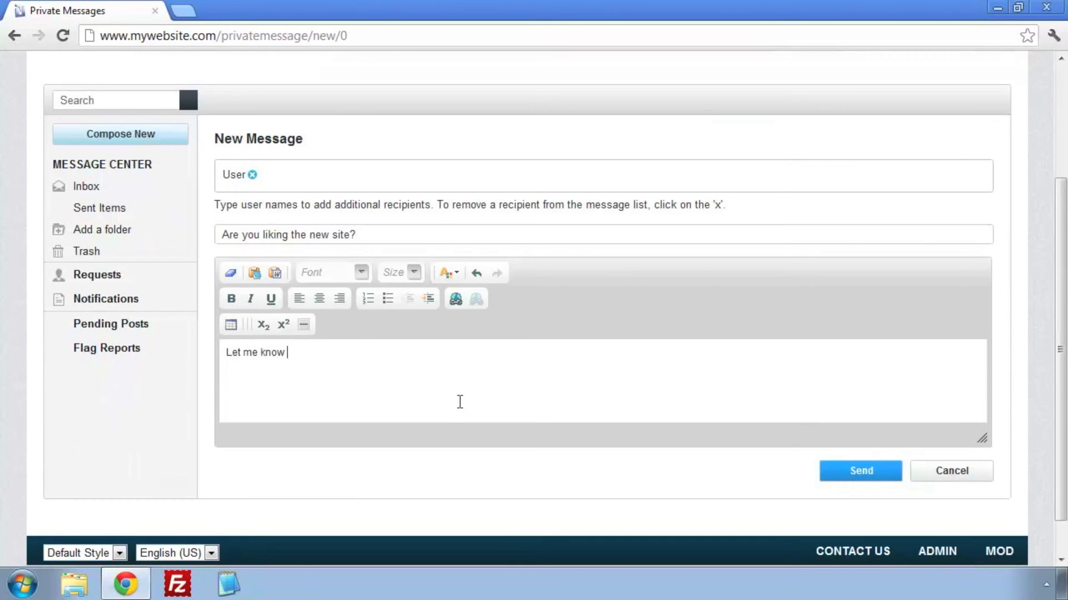
{"action": "type", "text": "how you feel about"}
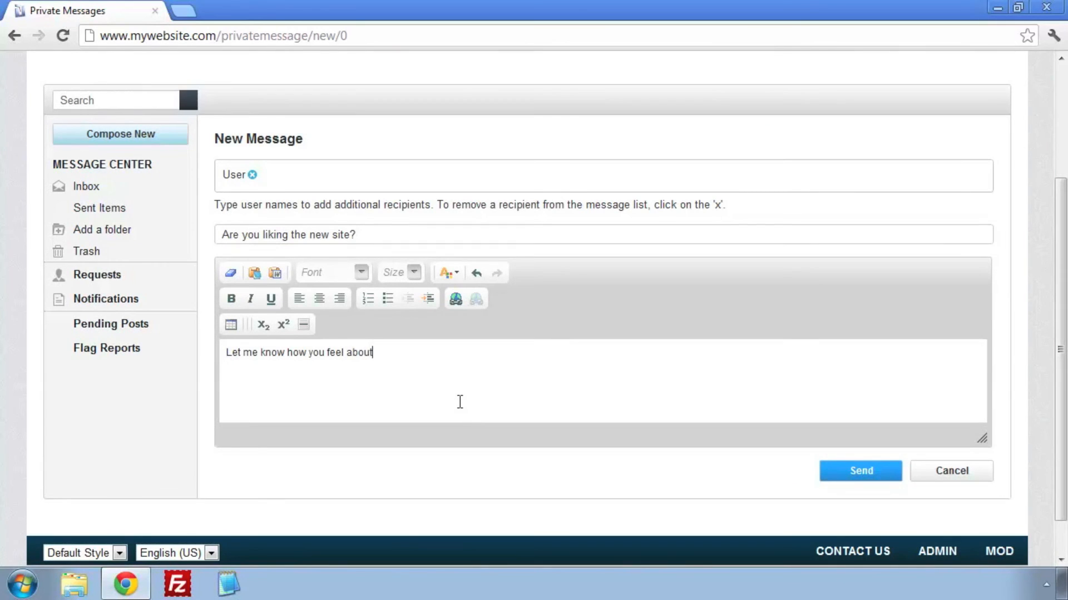
{"action": "type", "text": "our new vbulletin"}
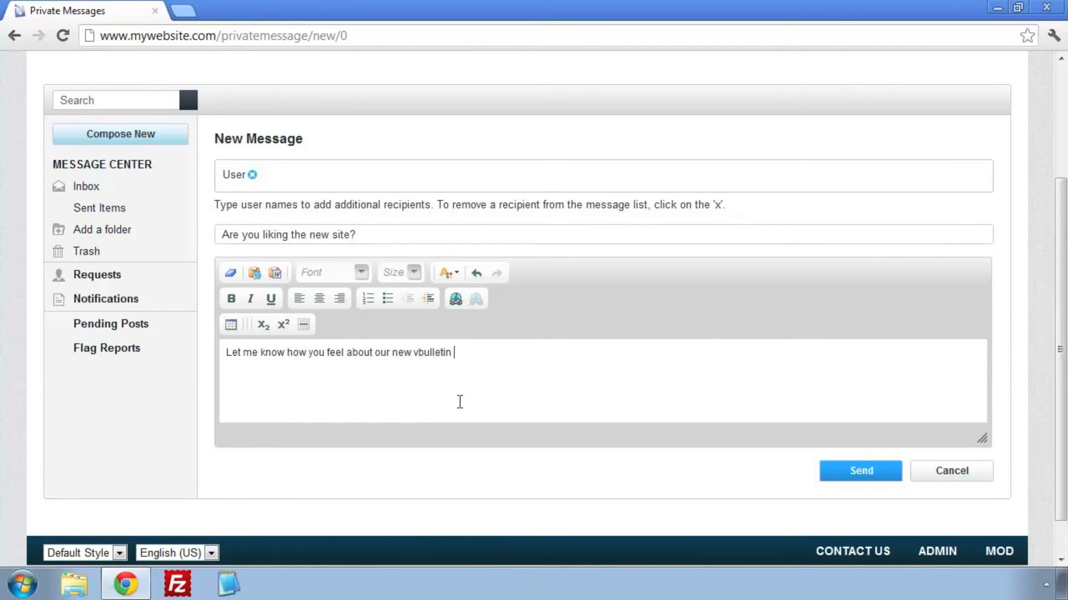
{"action": "type", "text": "5 site!"}
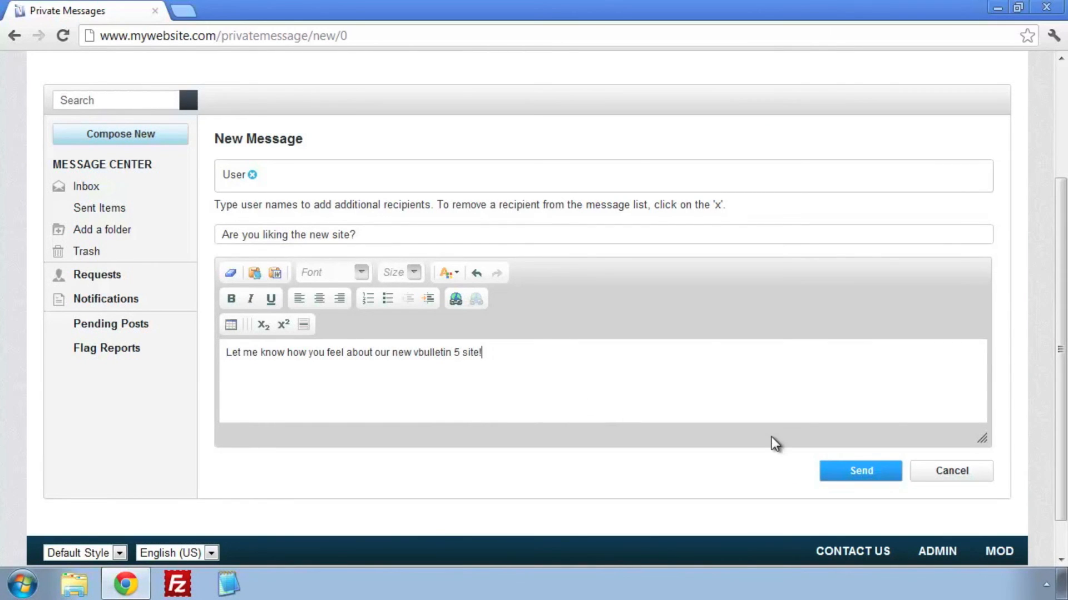
{"action": "left_click", "coordinate": [860, 471]}
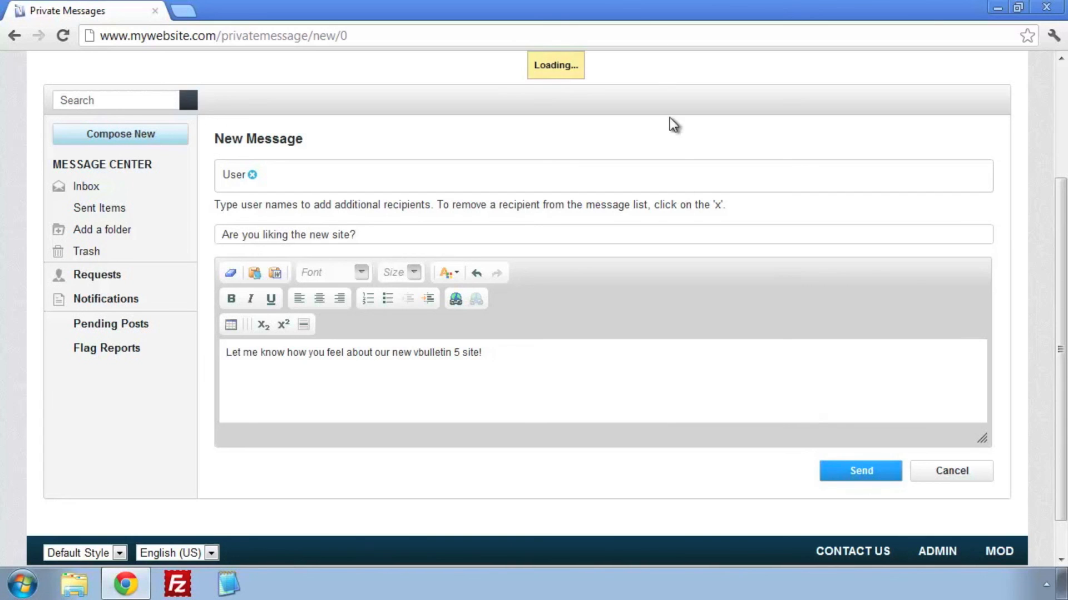
{"action": "left_click", "coordinate": [860, 470]}
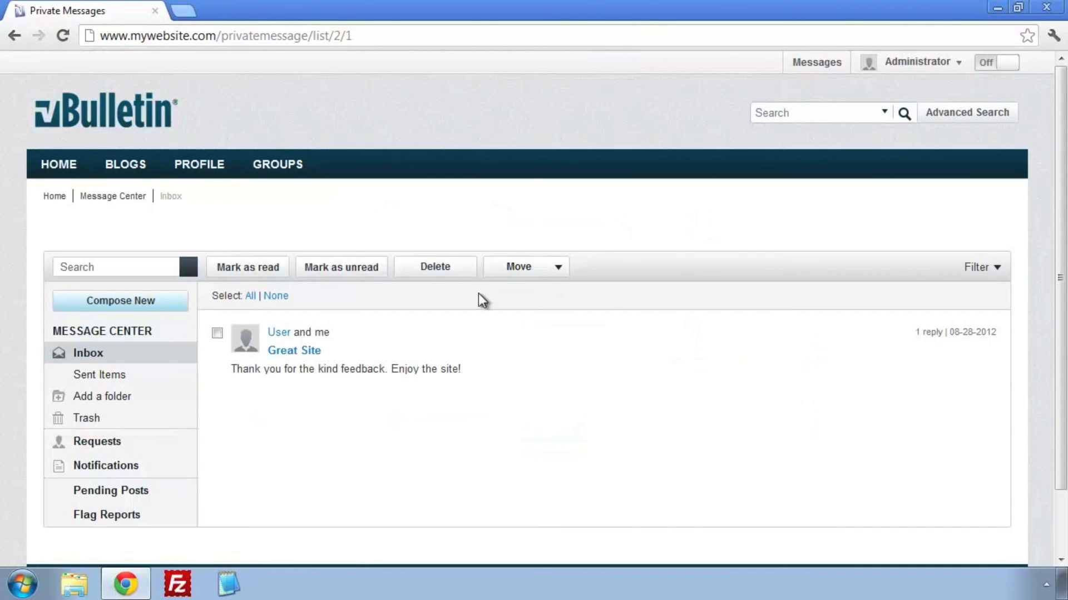